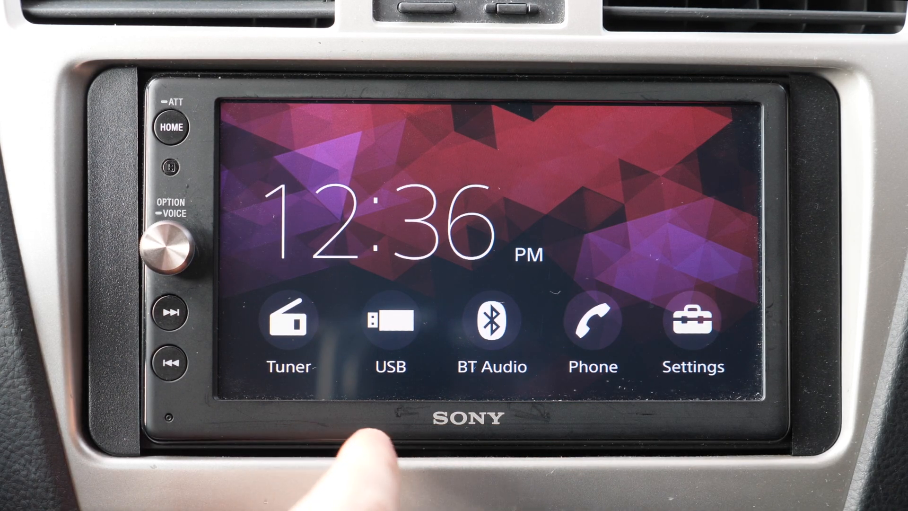
Show the Firmware Version page with MCU and SOC both at 1.02.07.
left_click(692, 324)
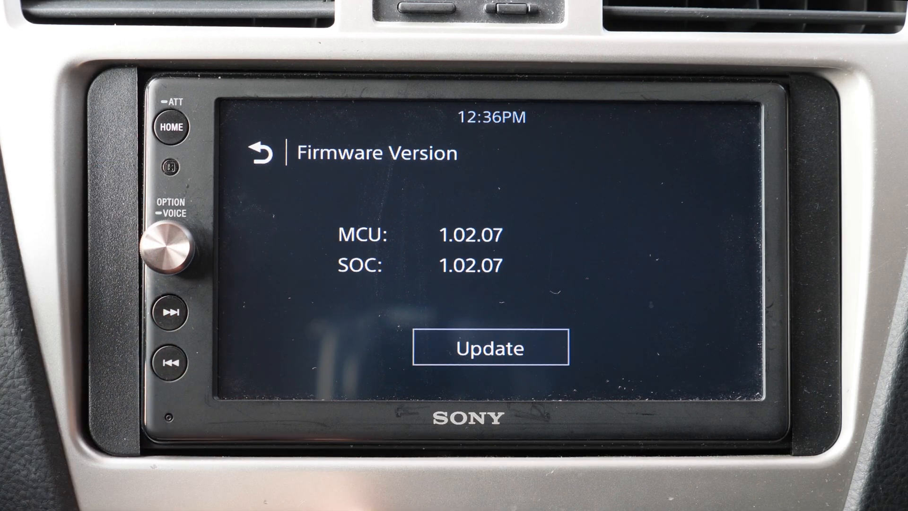
Install firmware 1.02.09 from USB and return to General Settings after the restart.
left_click(490, 347)
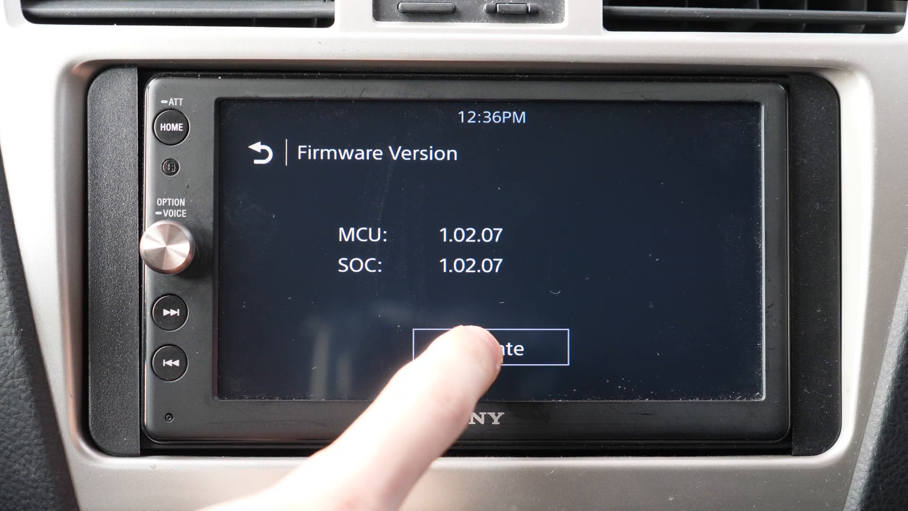
left_click(488, 347)
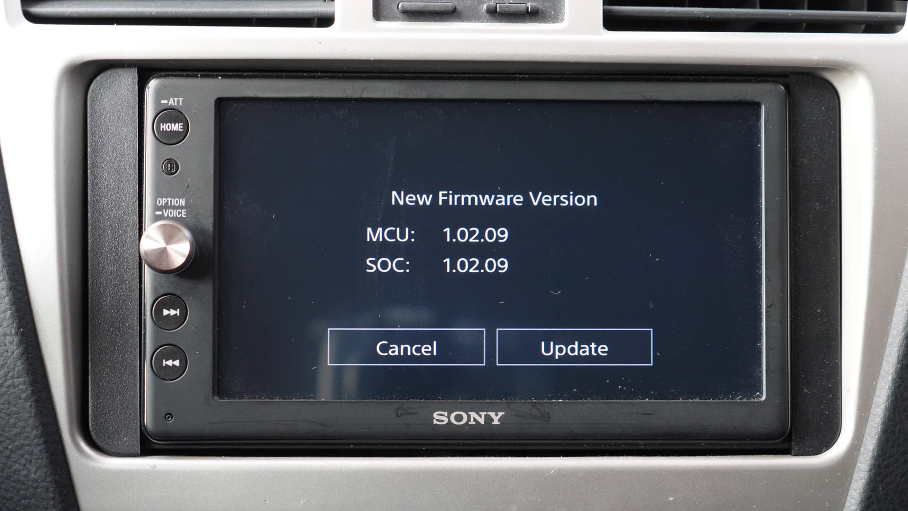
left_click(573, 347)
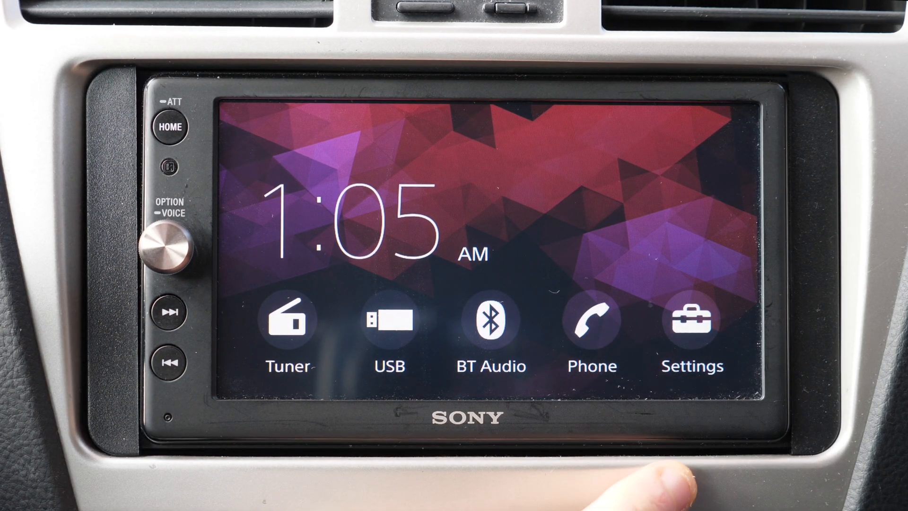
left_click(688, 320)
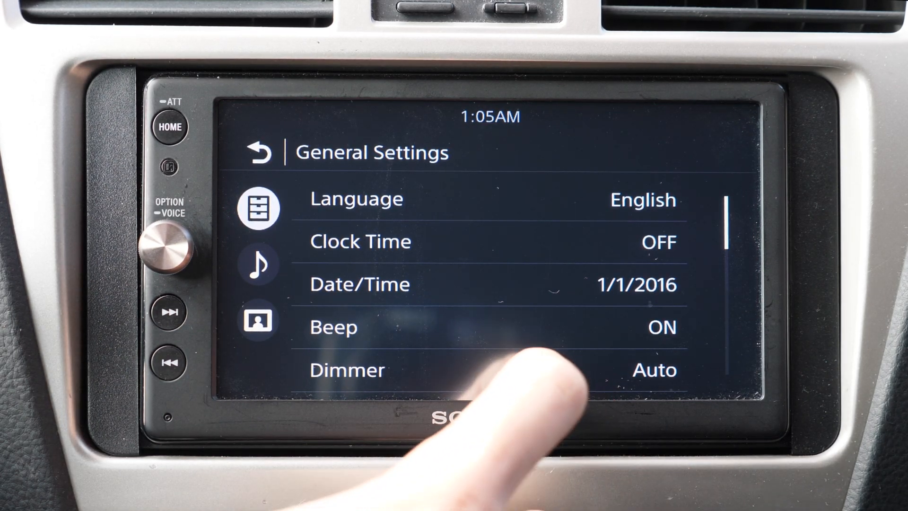